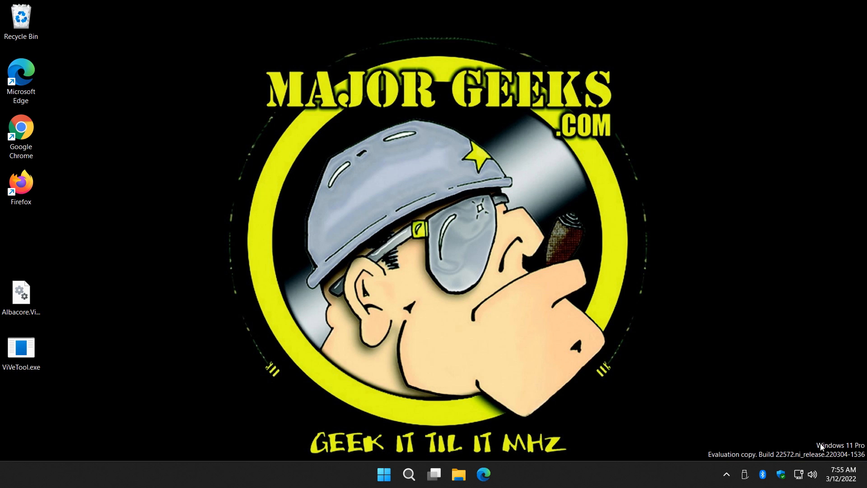
pyautogui.moveTo(227, 202)
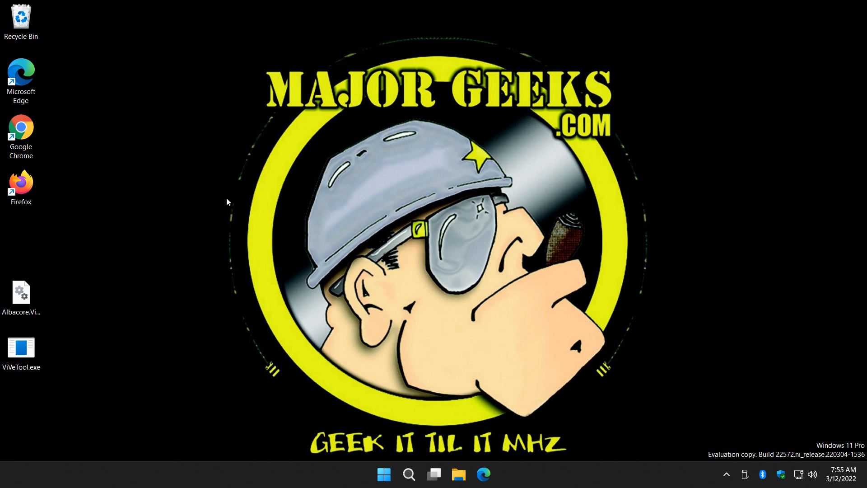
pyautogui.moveTo(47, 306)
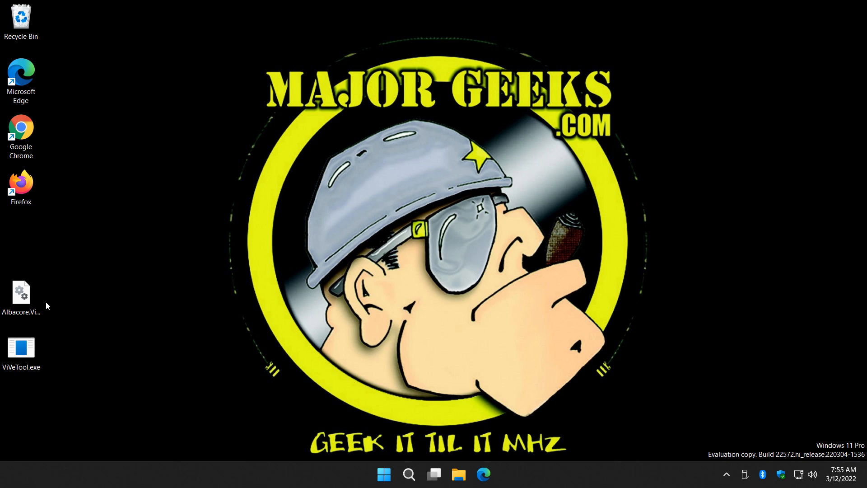
# Step: Launch Windows Terminal (Admin) from the Start right-click menu and approve the UAC prompt
pyautogui.click(21, 293)
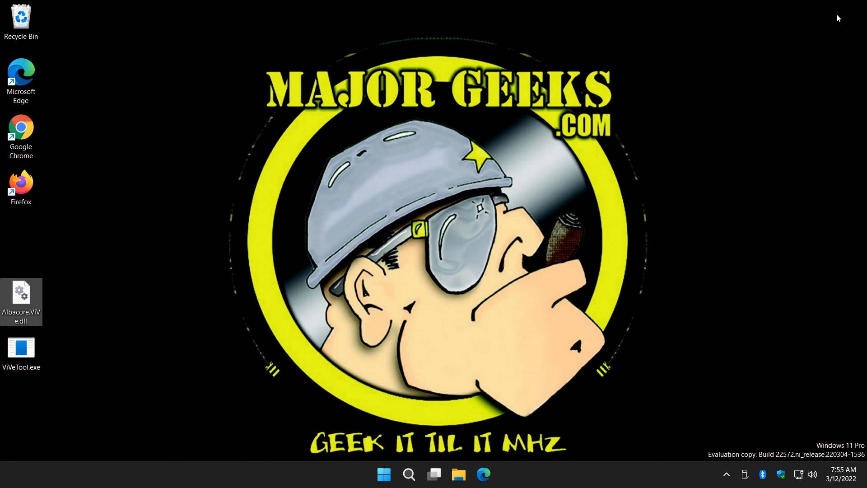
pyautogui.moveTo(807, 32)
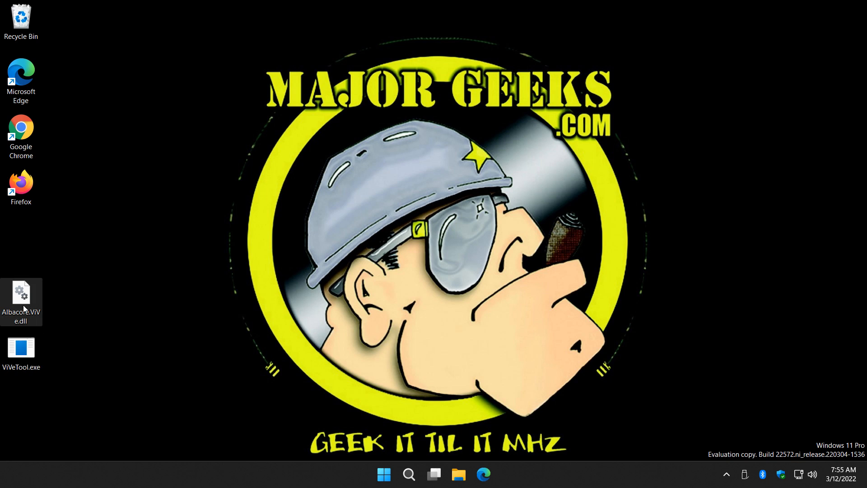
pyautogui.moveTo(20, 349)
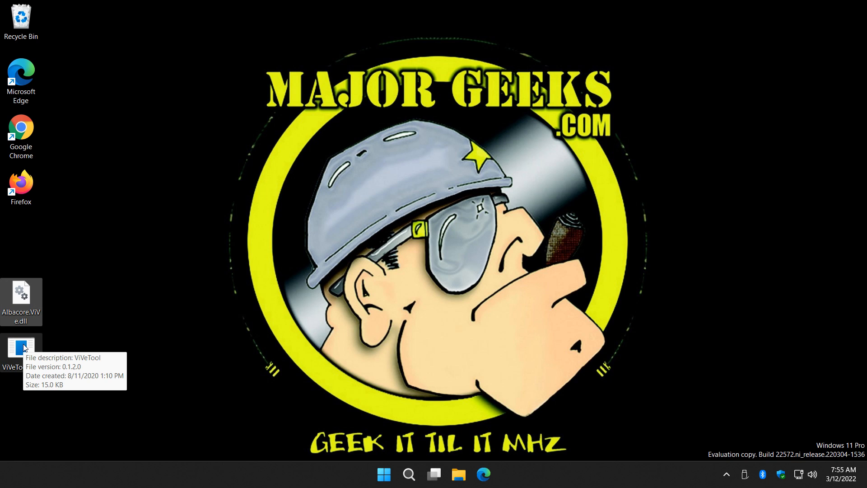
pyautogui.moveTo(272, 280)
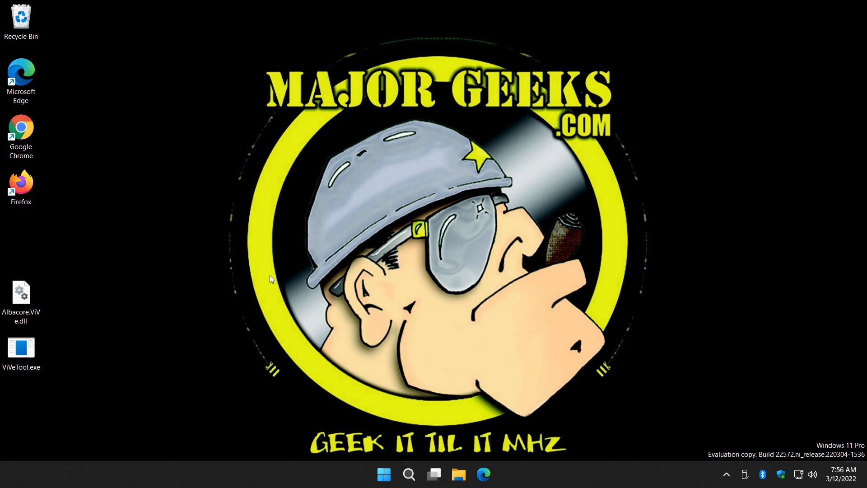
pyautogui.moveTo(463, 203)
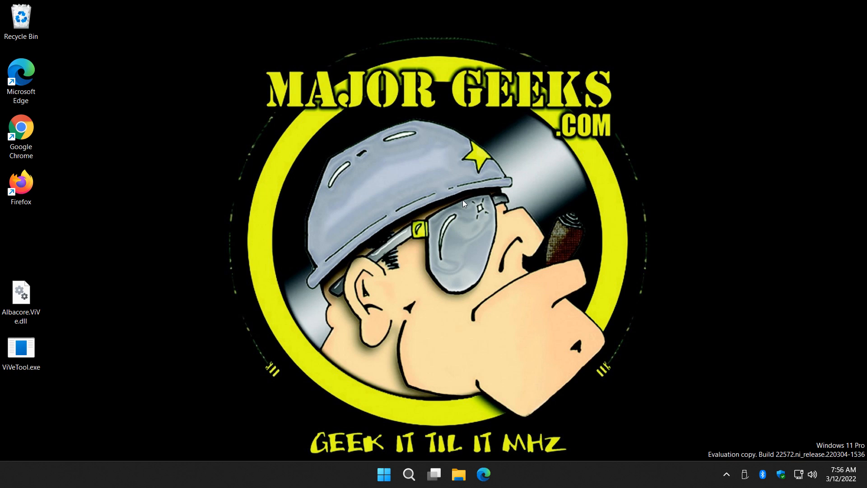
pyautogui.moveTo(542, 48)
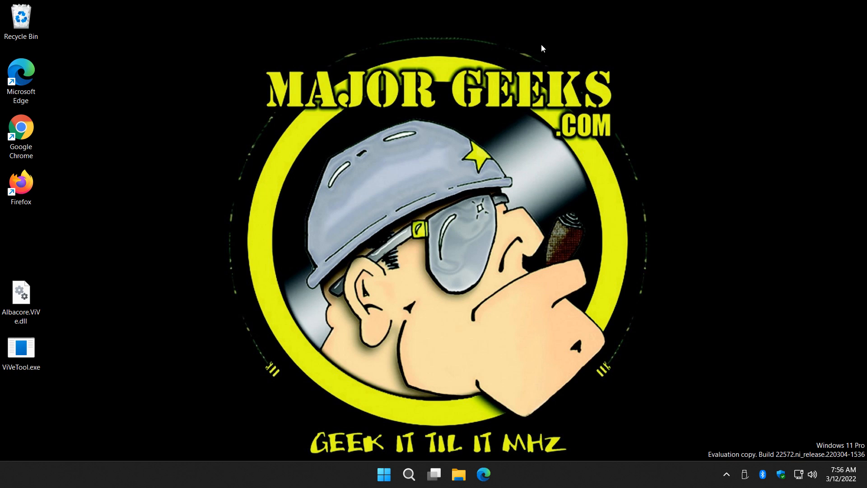
pyautogui.moveTo(303, 110)
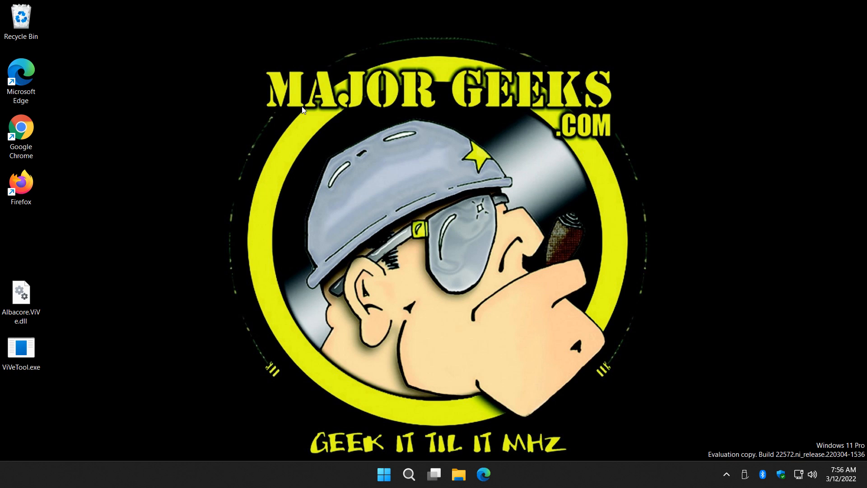
pyautogui.moveTo(272, 226)
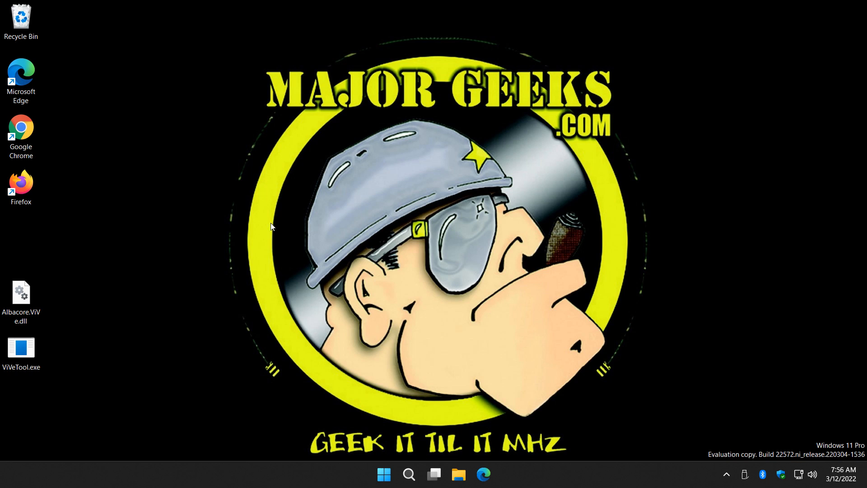
pyautogui.moveTo(277, 247)
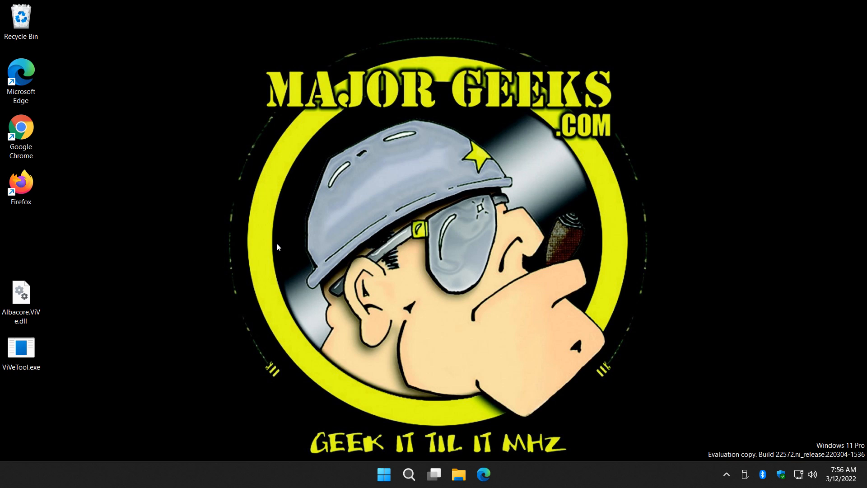
pyautogui.moveTo(339, 312)
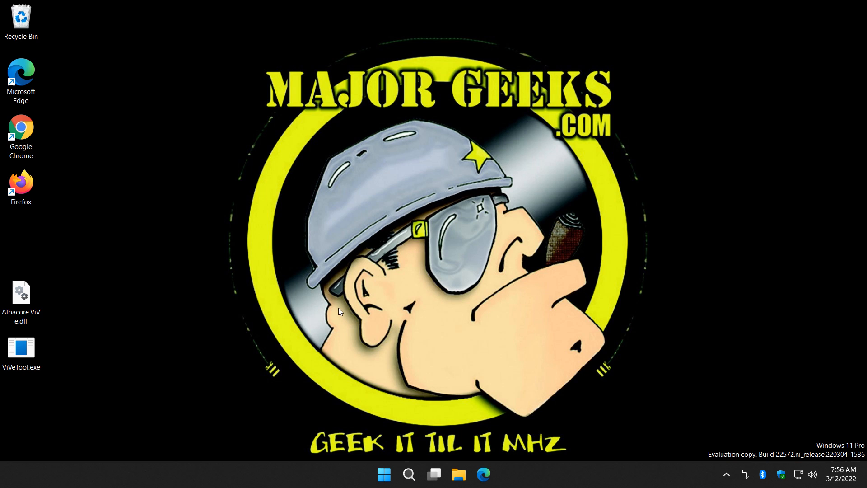
pyautogui.moveTo(340, 268)
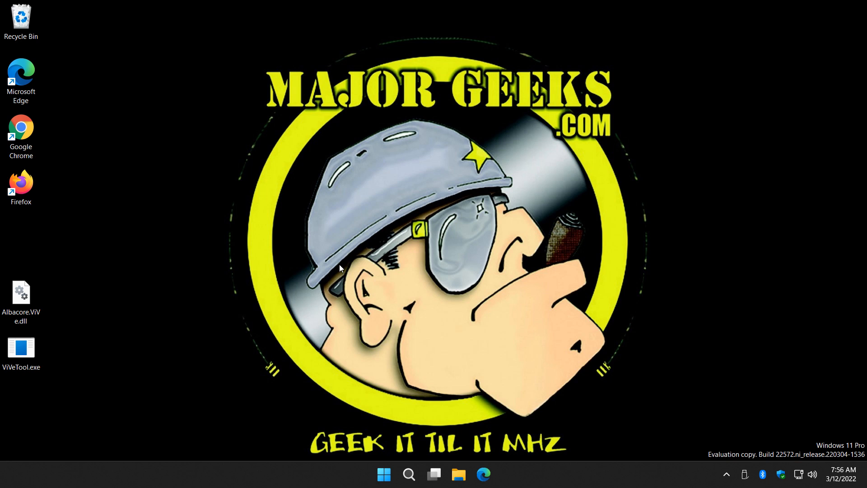
pyautogui.rightClick(384, 474)
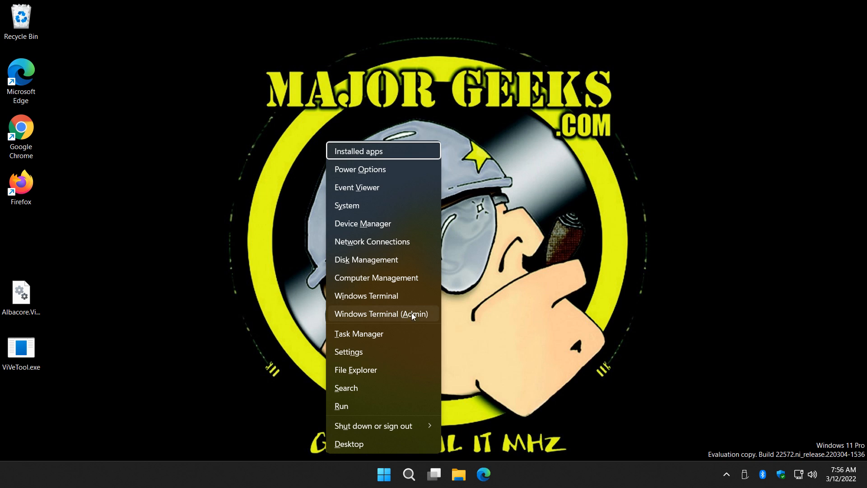
pyautogui.click(381, 314)
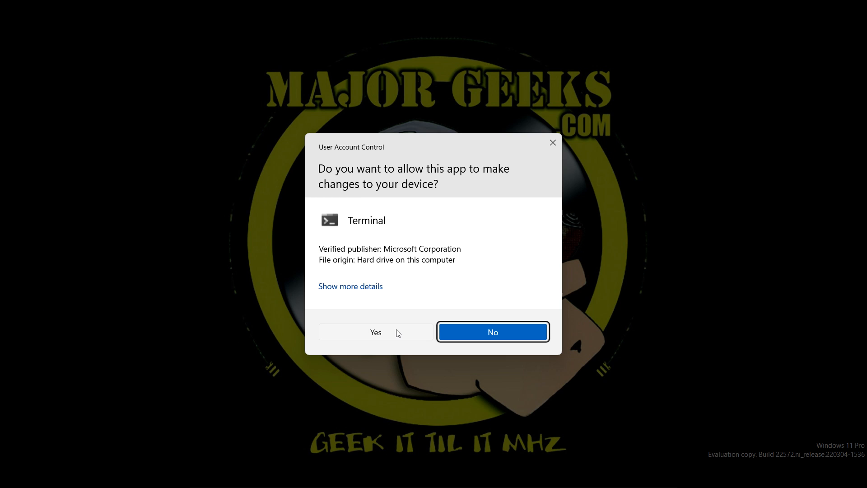
pyautogui.click(375, 332)
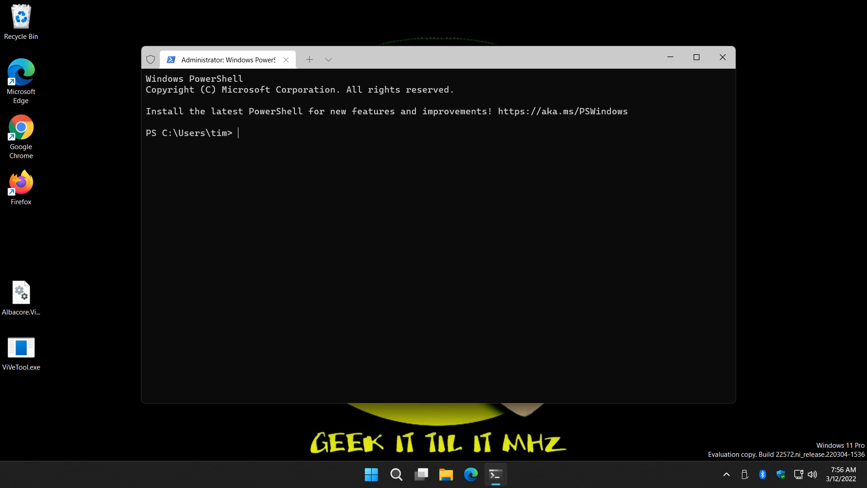
pyautogui.moveTo(306, 197)
pyautogui.write('dir')
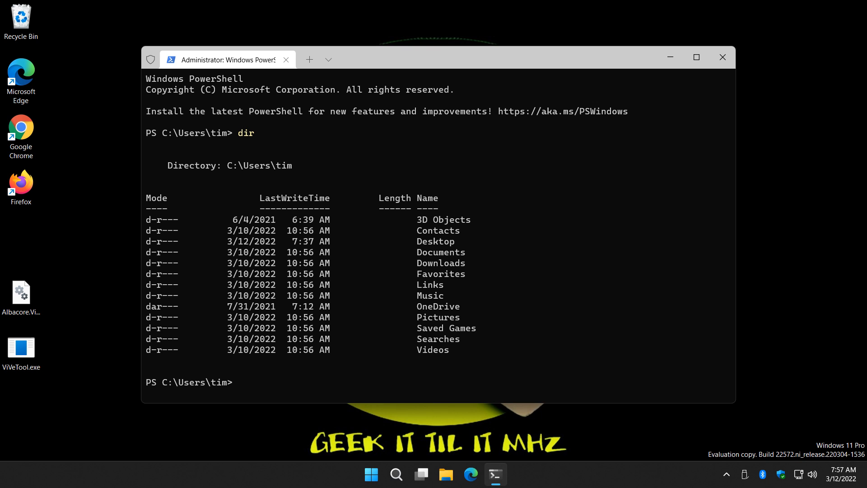
pyautogui.moveTo(419, 312)
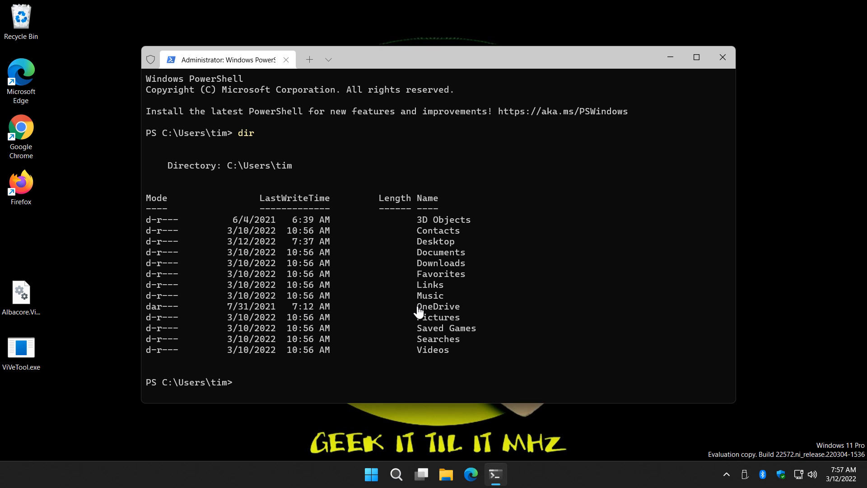
pyautogui.moveTo(414, 316)
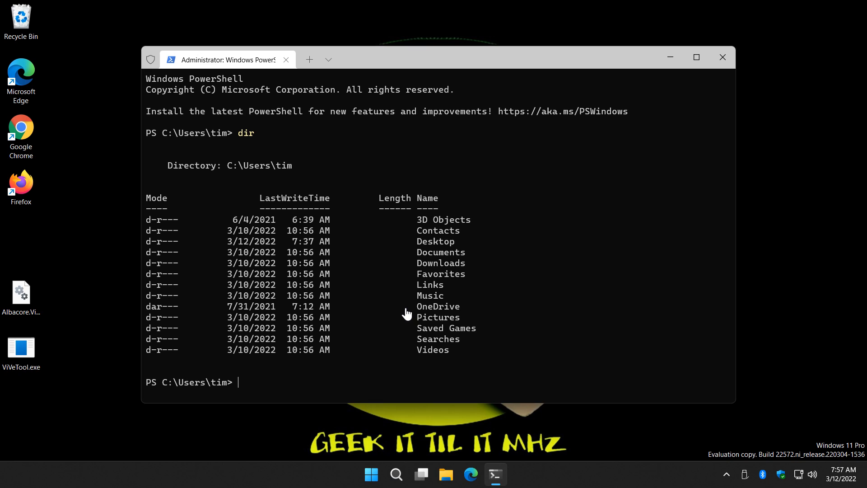
# Step: Change into the Desktop folder with cd and list ViVeTool.exe and Albacore.ViVe.dll
pyautogui.write('cd desktop')
pyautogui.write('dir')
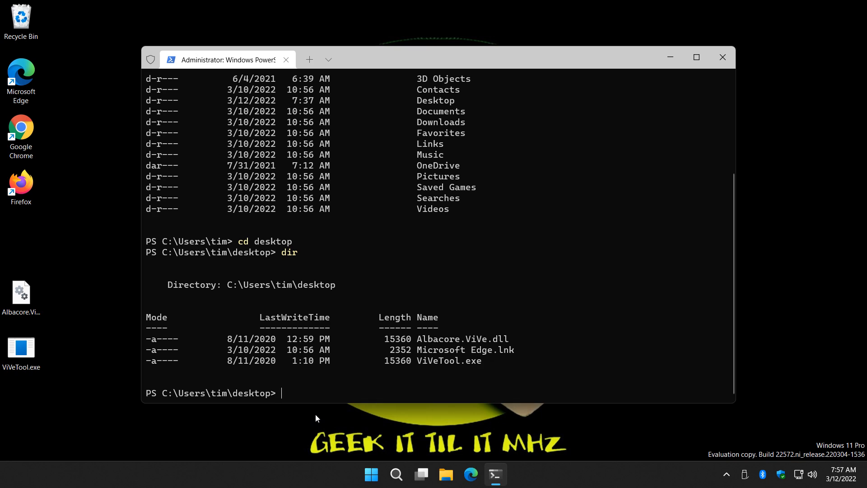
# Step: Run .\vivetool addconfig 34370472 2 so the feature configuration is set successfully
pyautogui.write('vivetool addconfig 34370472 2')
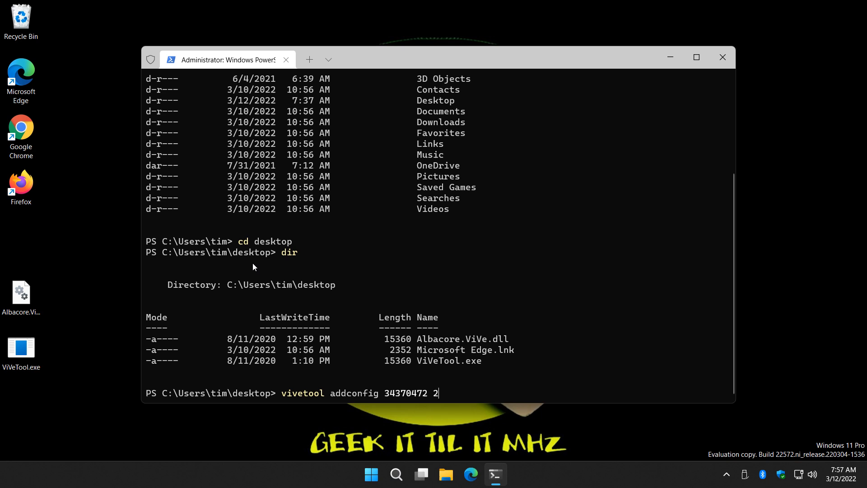
pyautogui.press('Return')
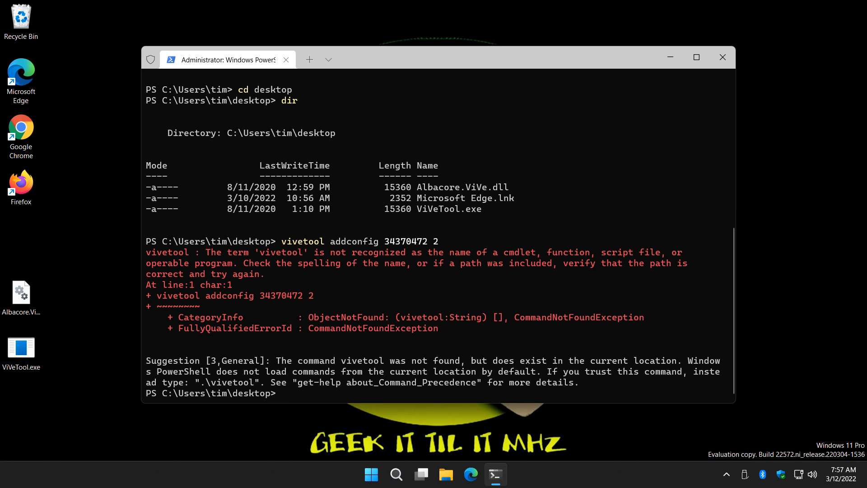
pyautogui.write('.')
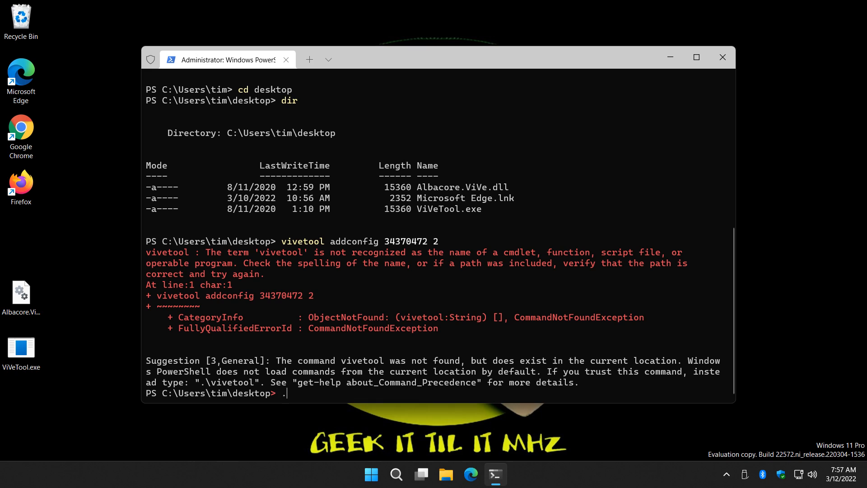
pyautogui.write('\\vivetool addconfig 34370472 2')
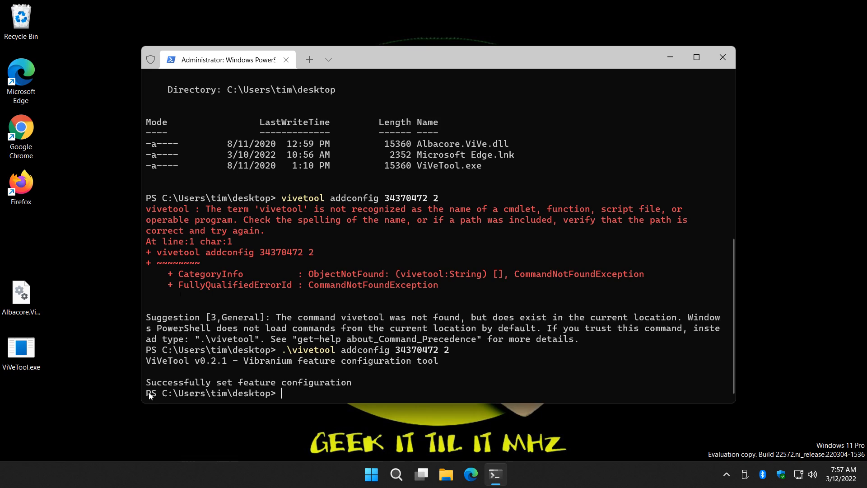
pyautogui.moveTo(323, 391)
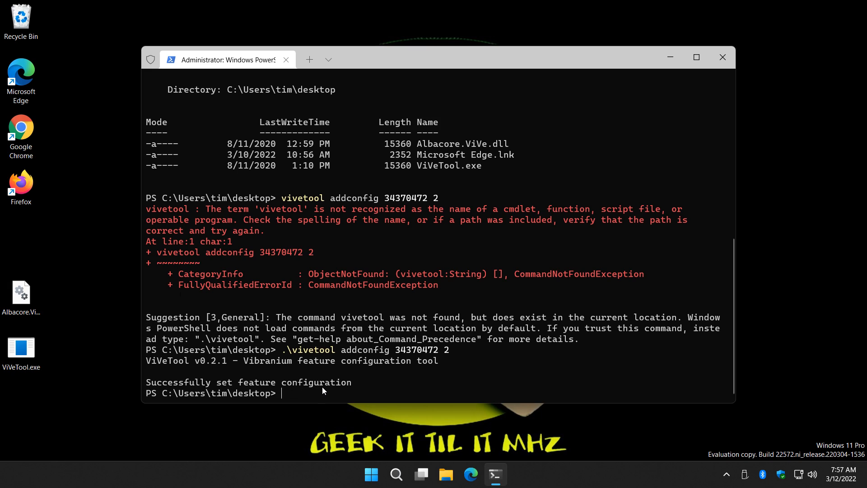
pyautogui.moveTo(287, 368)
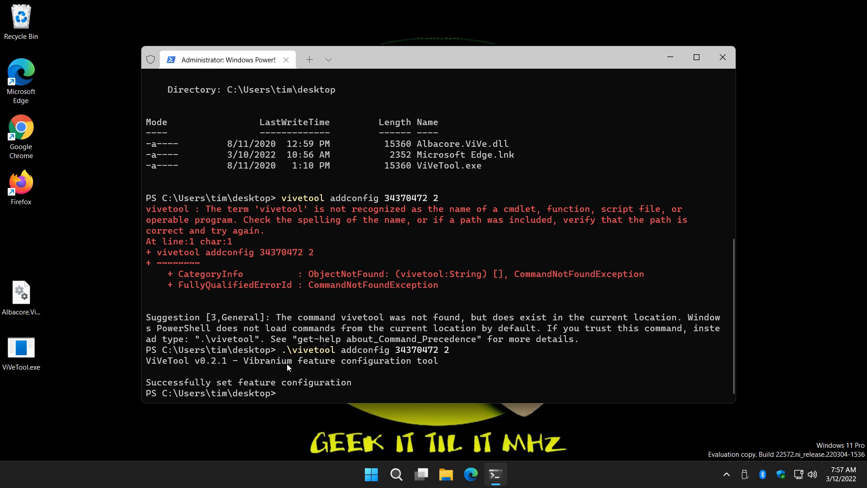
pyautogui.moveTo(236, 400)
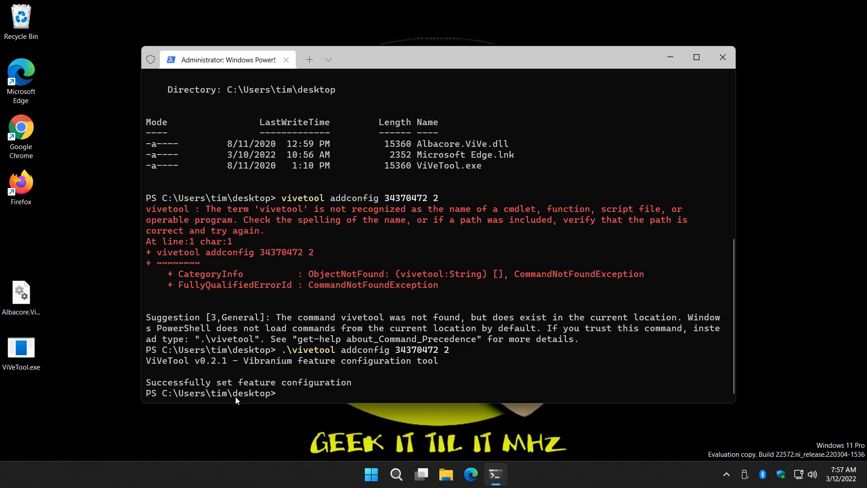
pyautogui.moveTo(391, 358)
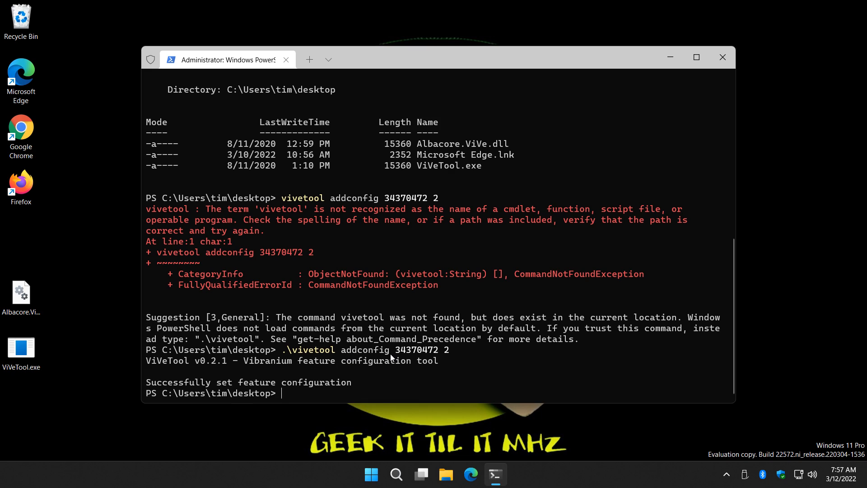
pyautogui.moveTo(341, 260)
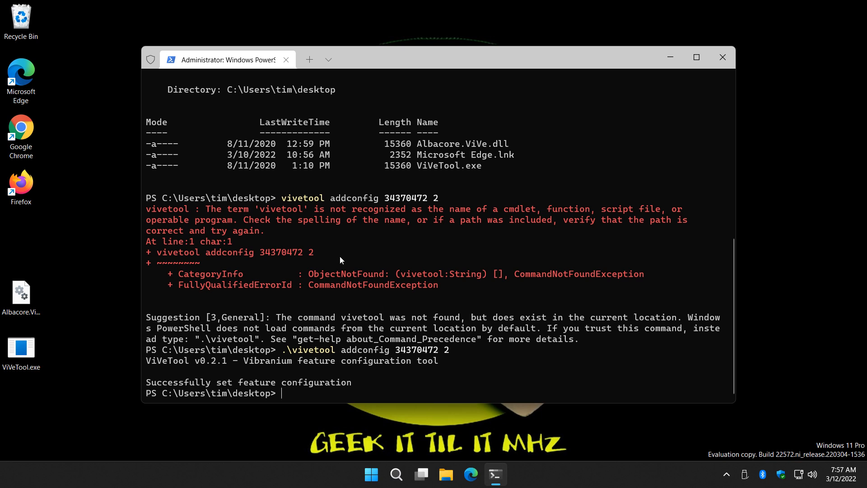
pyautogui.moveTo(236, 435)
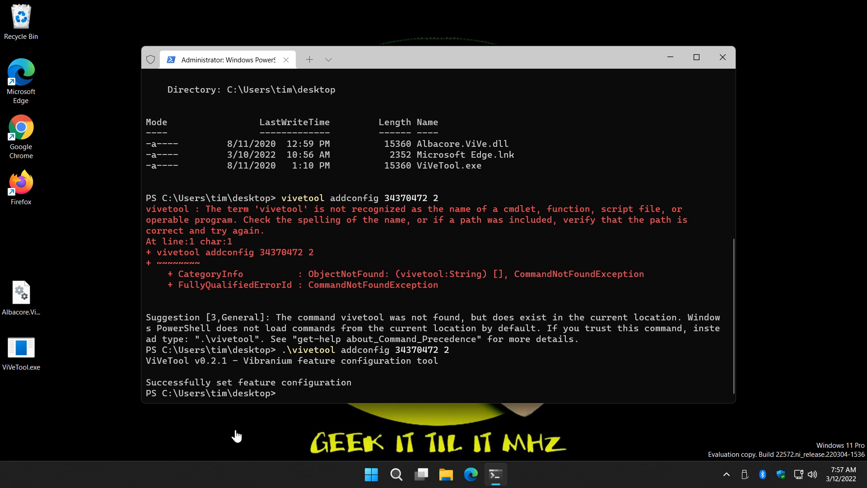
# Step: Close the terminal and restart the computer from the Start menu power options
pyautogui.click(722, 57)
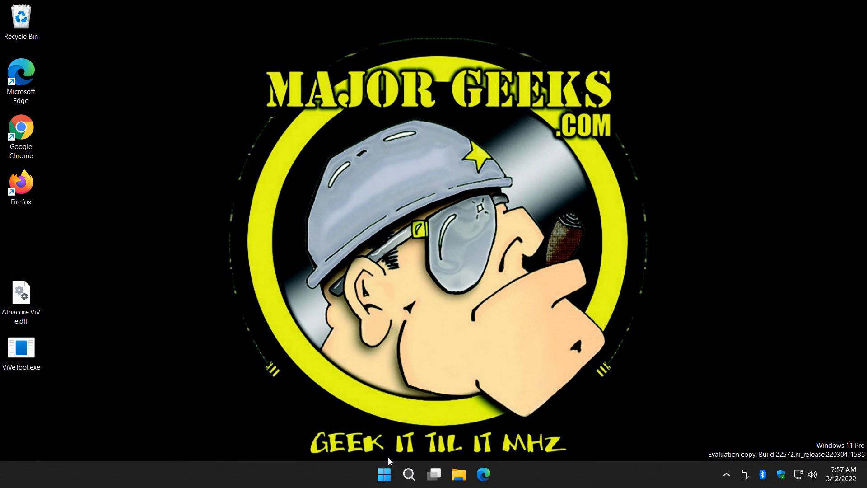
pyautogui.click(383, 475)
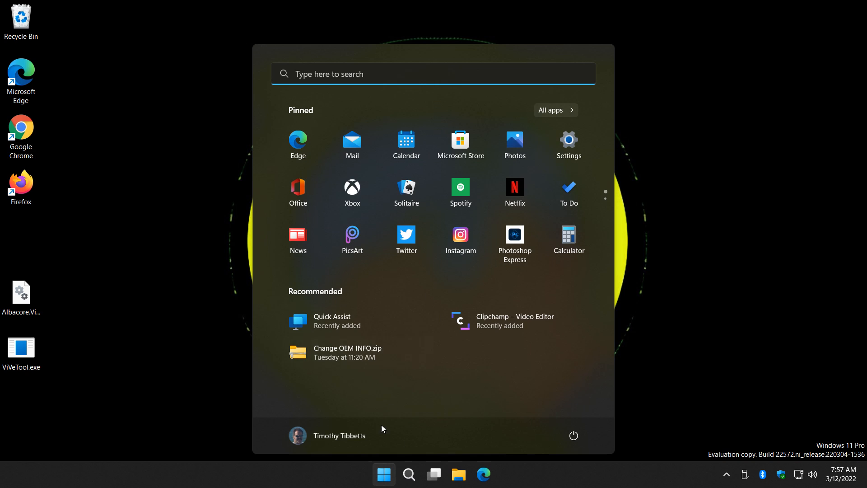
pyautogui.click(574, 435)
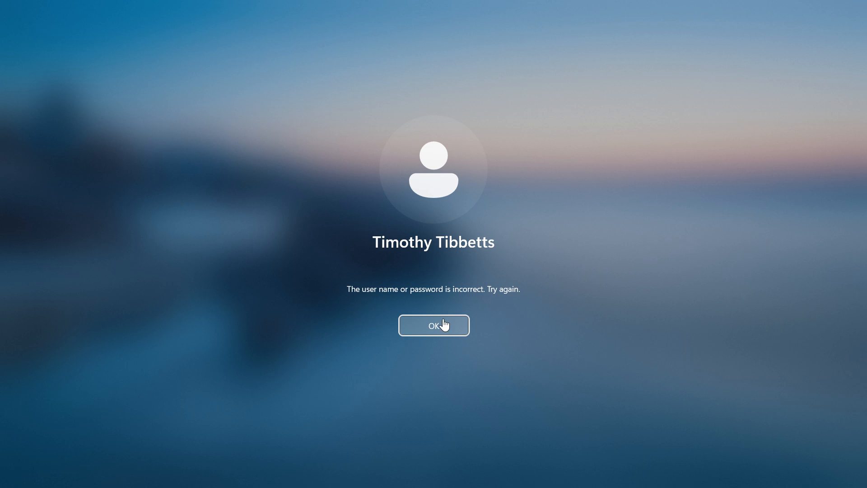
# Step: Dismiss the incorrect-password message and sign in with the pictured account
pyautogui.click(433, 325)
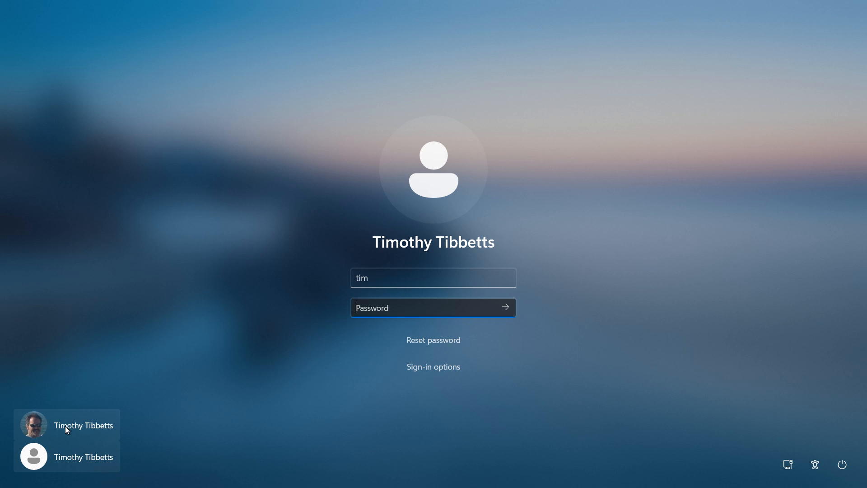
pyautogui.click(83, 424)
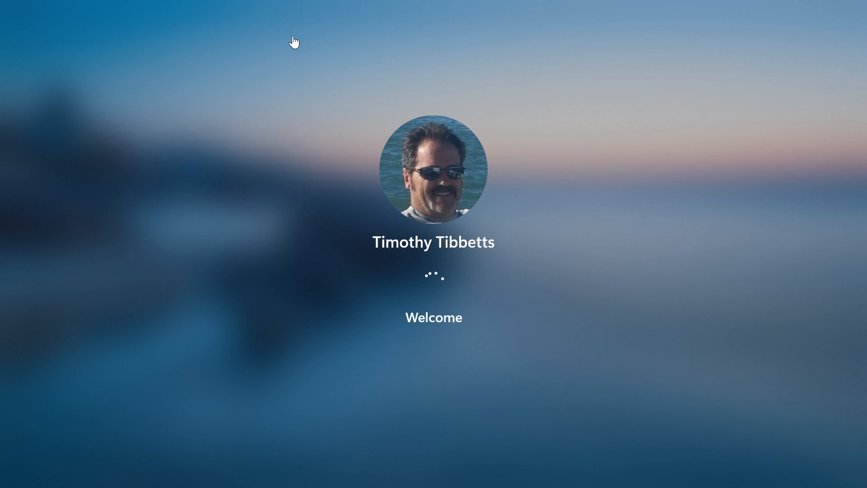
pyautogui.moveTo(269, 73)
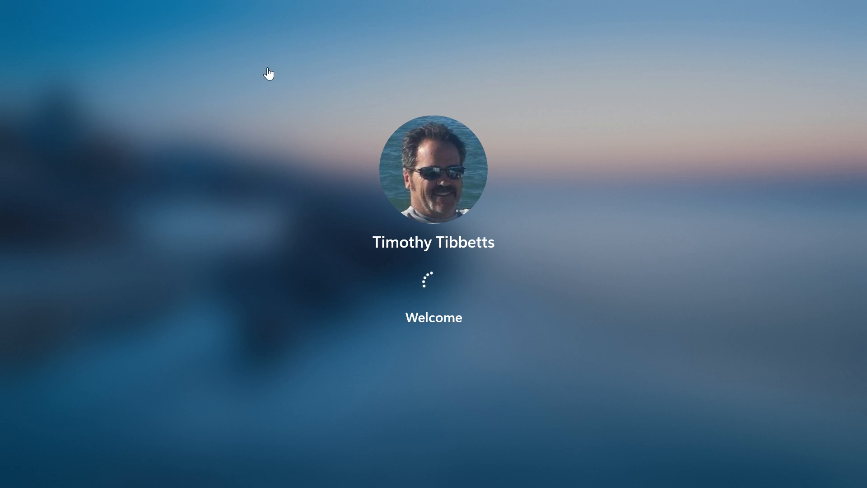
pyautogui.moveTo(159, 124)
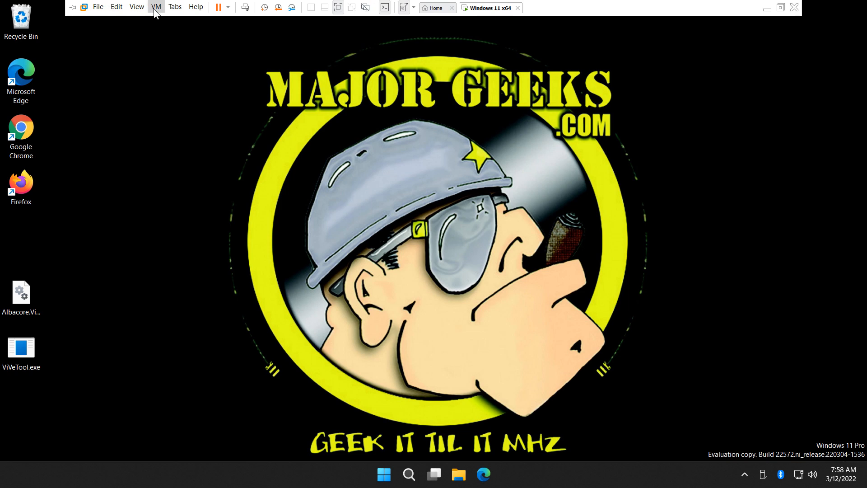
# Step: Check the VMware VM menu's Snapshot submenu after the desktop appears
pyautogui.click(157, 6)
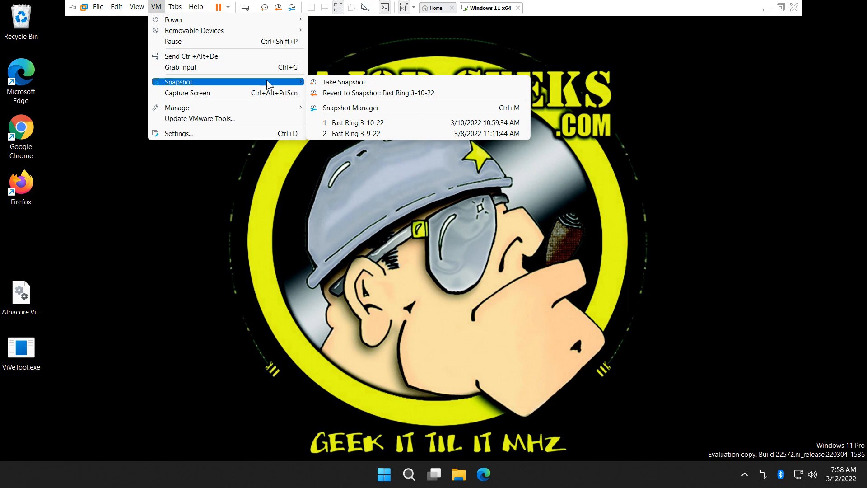
pyautogui.moveTo(414, 92)
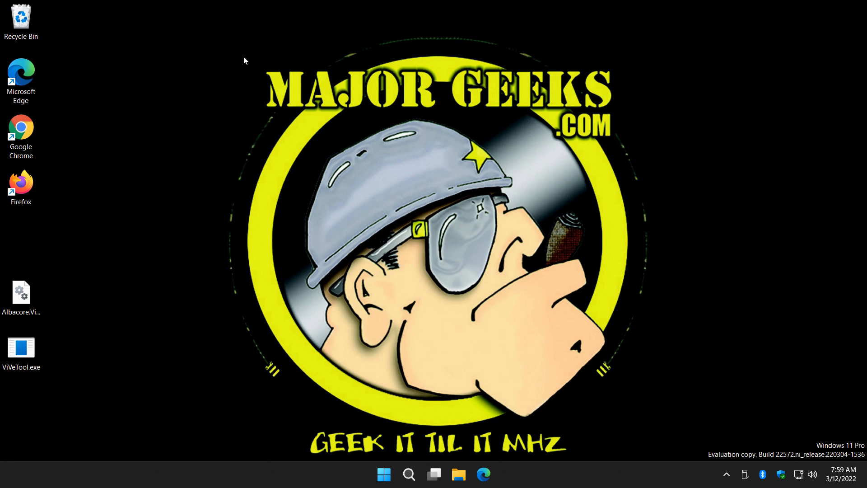
pyautogui.moveTo(208, 146)
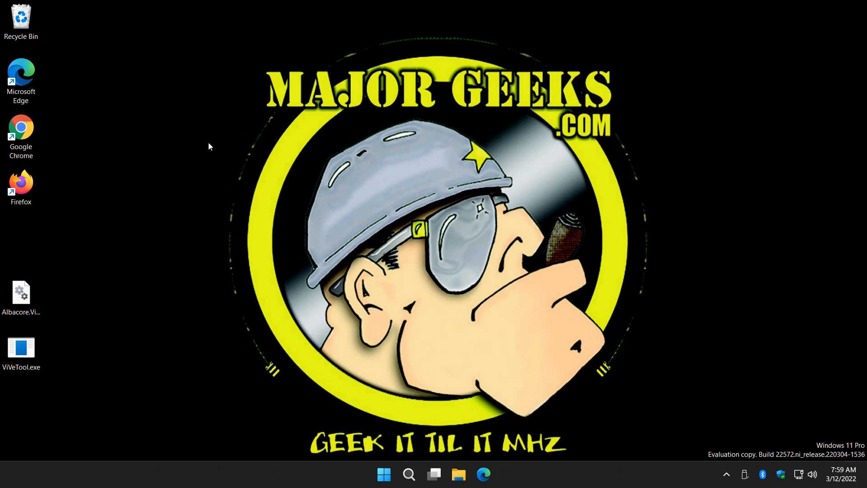
pyautogui.moveTo(286, 24)
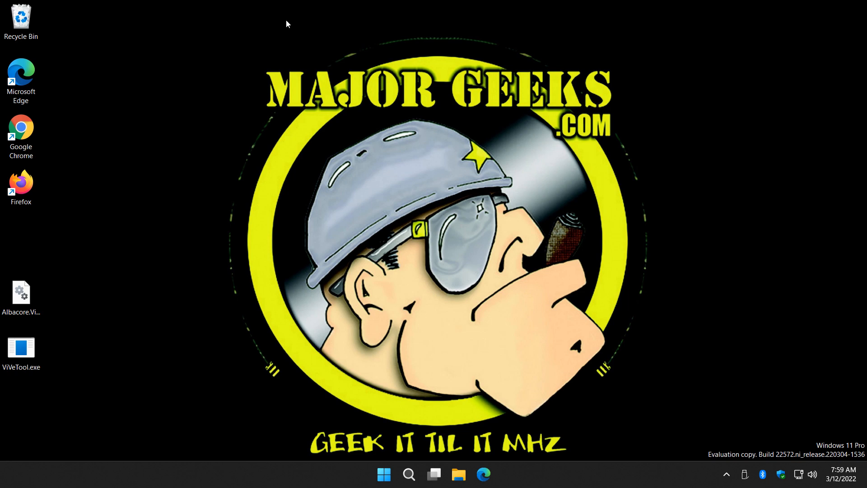
pyautogui.moveTo(427, 470)
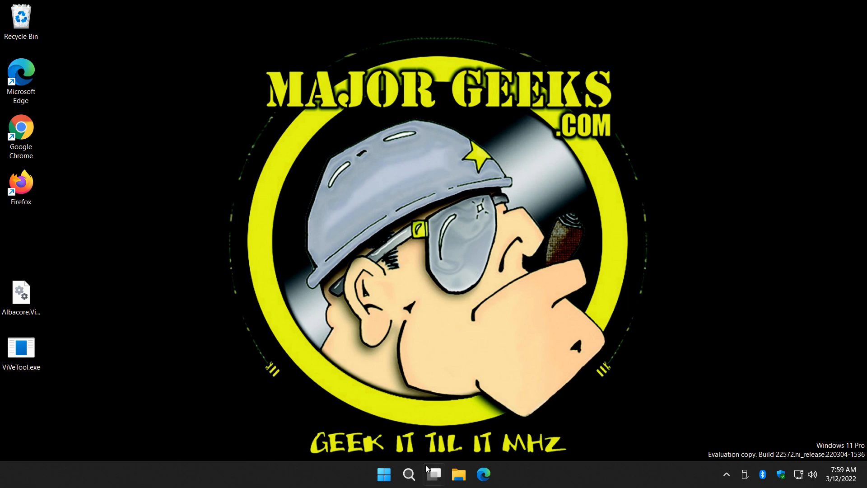
pyautogui.moveTo(250, 195)
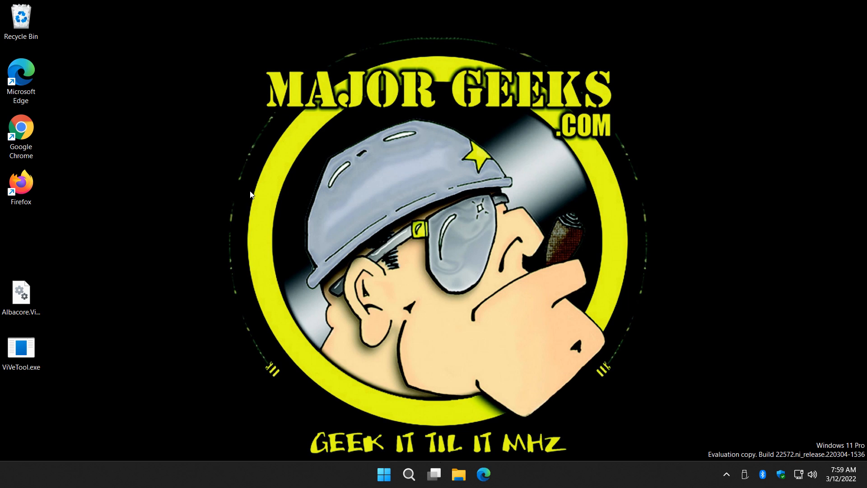
# Step: Show File Explorer with four Quick access tabs via the + button, then close it
pyautogui.click(458, 475)
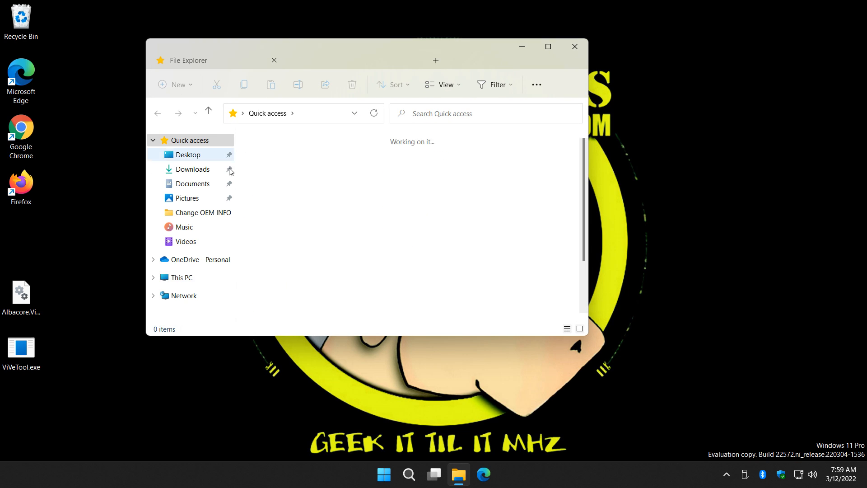
pyautogui.click(436, 61)
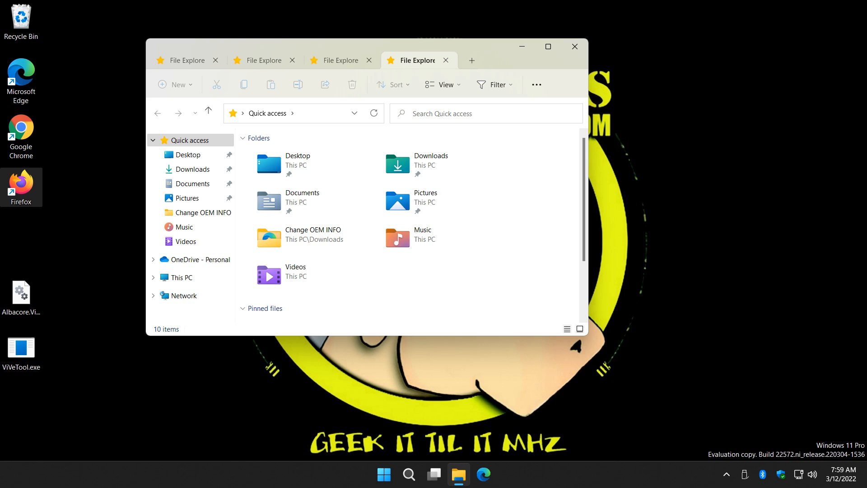
pyautogui.moveTo(360, 66)
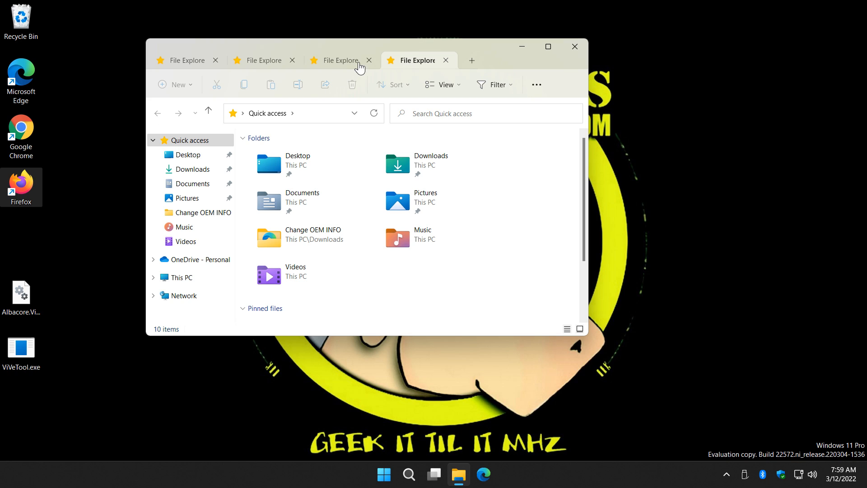
pyautogui.moveTo(575, 46)
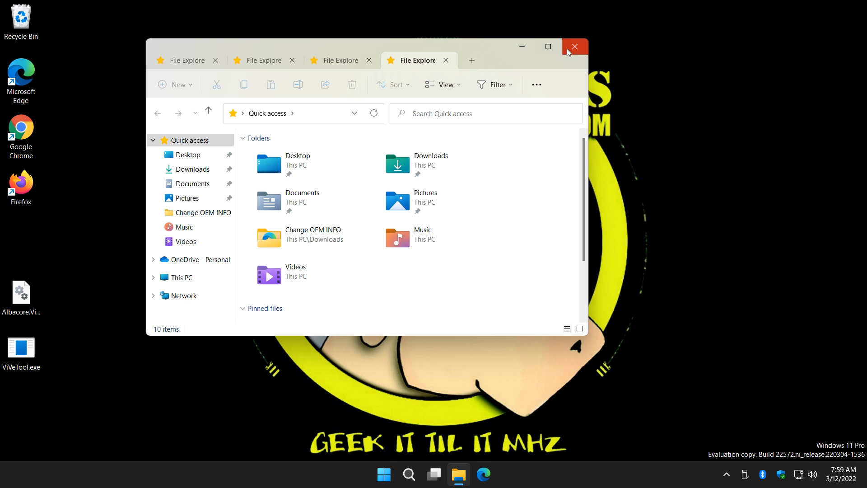
pyautogui.click(574, 46)
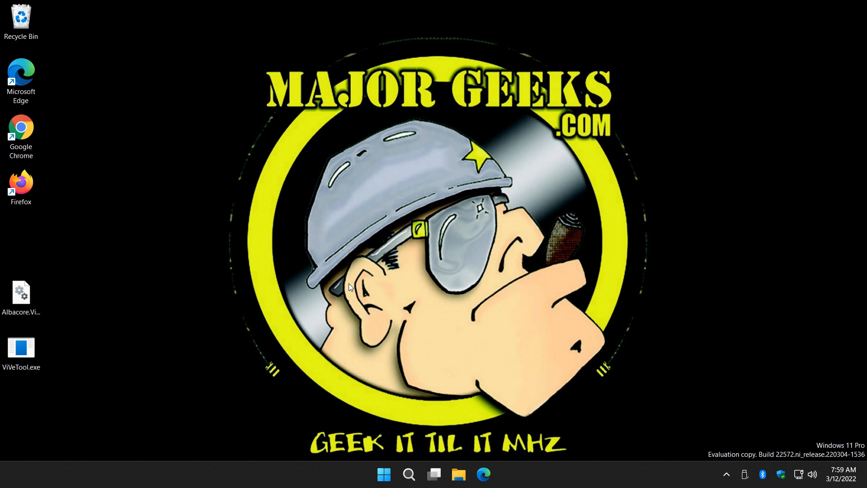
pyautogui.moveTo(173, 230)
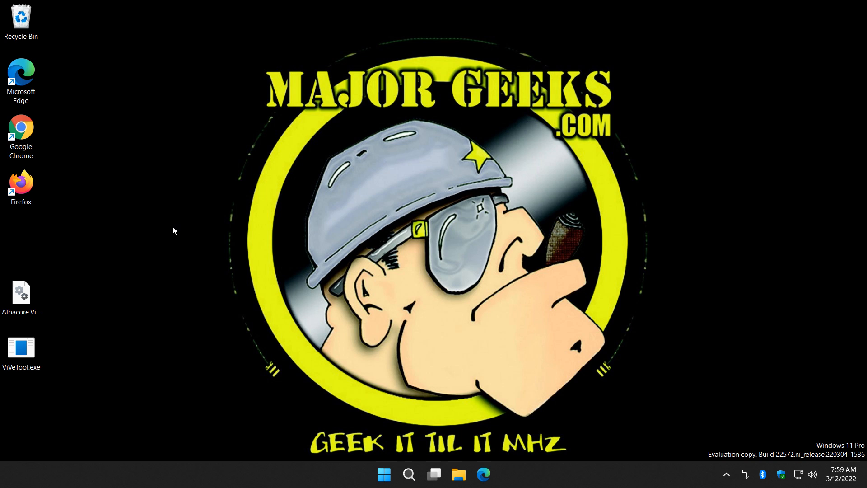
pyautogui.moveTo(176, 247)
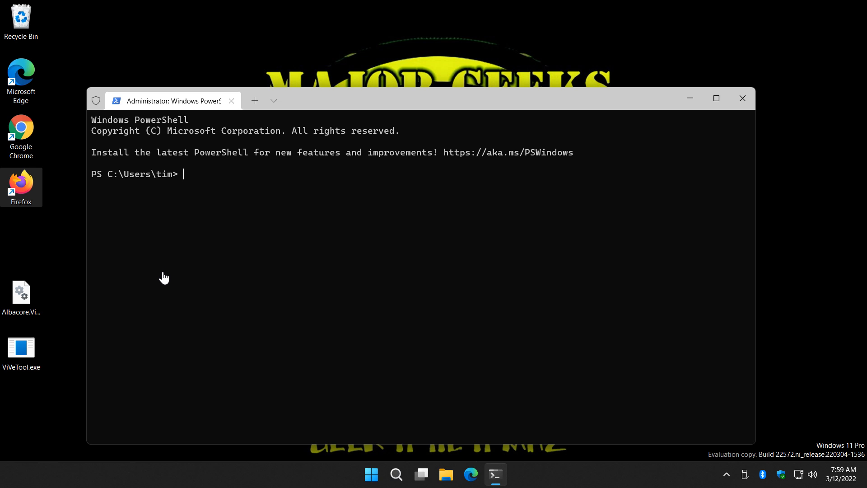
# Step: From the Desktop folder run .\vivetool delconfig 34370472 2 successfully, then close the terminal
pyautogui.write('cd de')
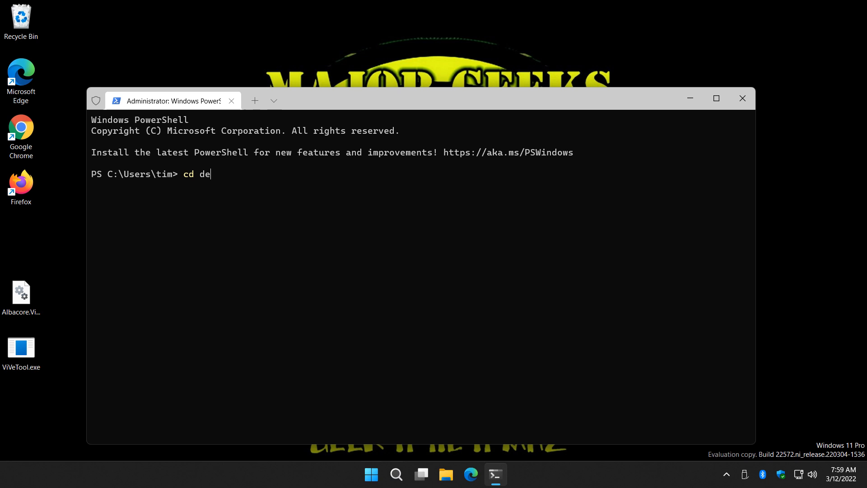
pyautogui.press('Return')
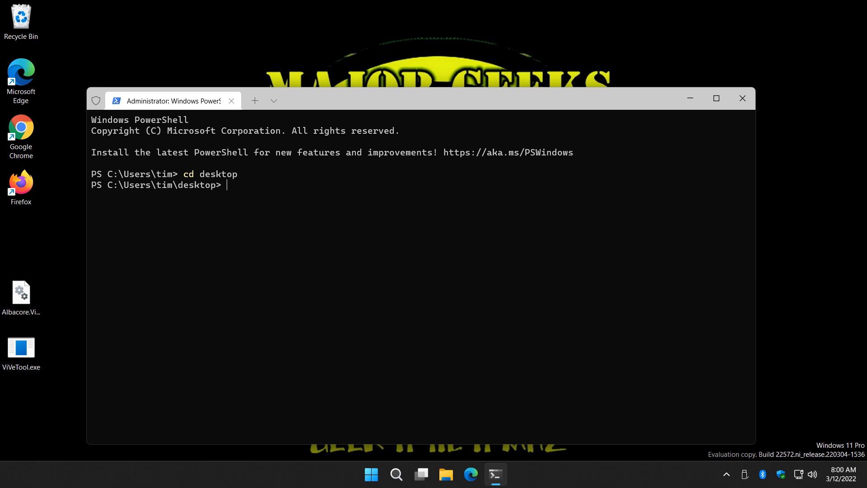
pyautogui.write('.\\vivetool delconfig 34370472 2')
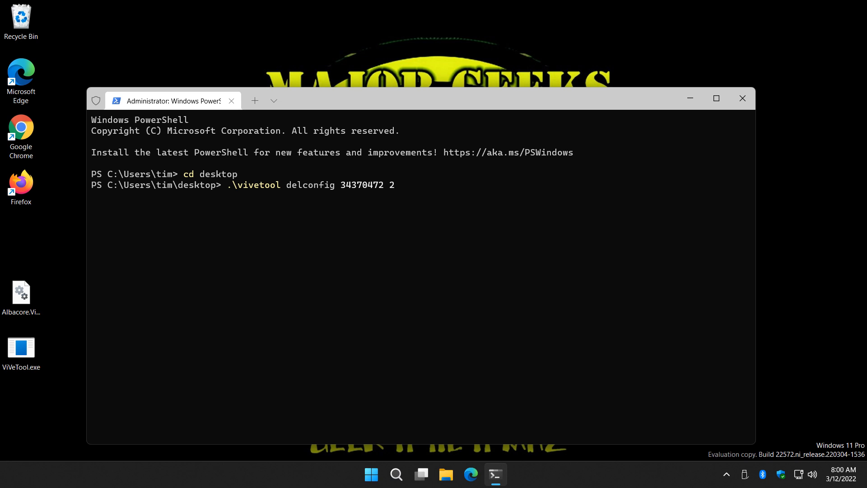
pyautogui.moveTo(362, 187)
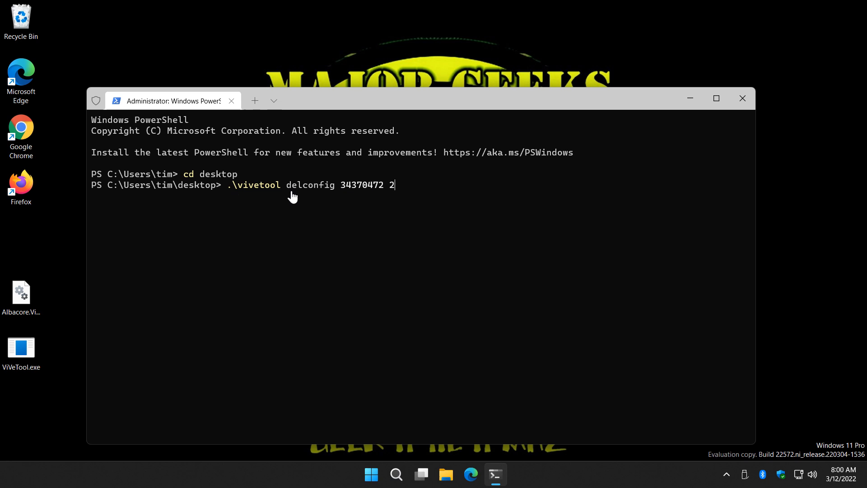
pyautogui.moveTo(306, 191)
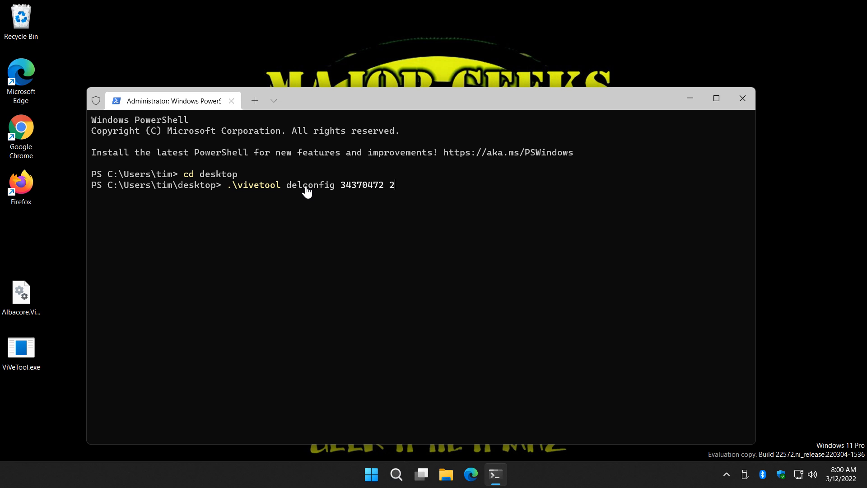
pyautogui.moveTo(282, 199)
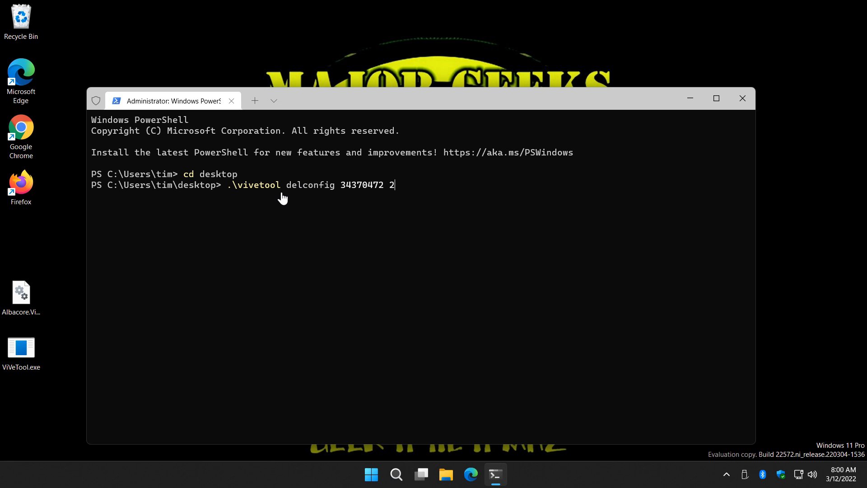
pyautogui.moveTo(412, 183)
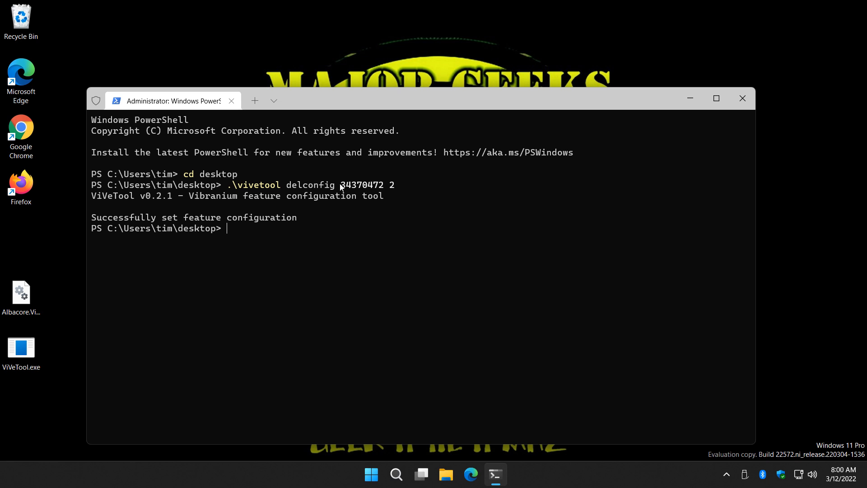
pyautogui.moveTo(303, 216)
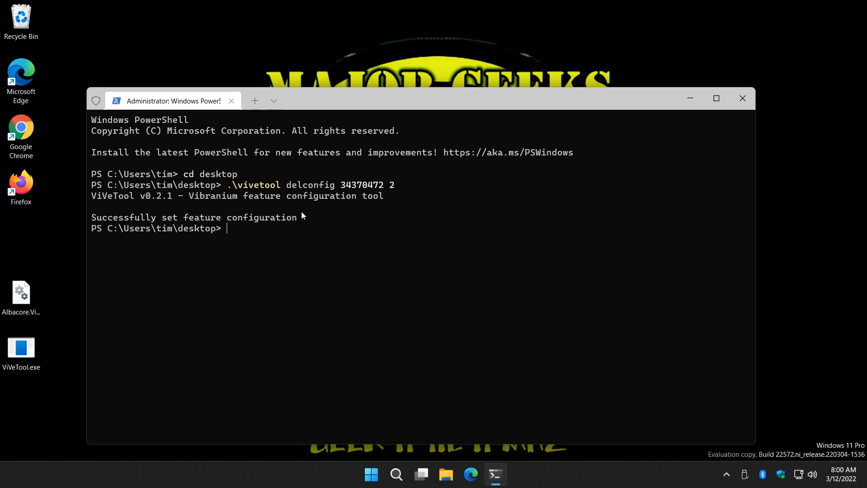
pyautogui.moveTo(318, 202)
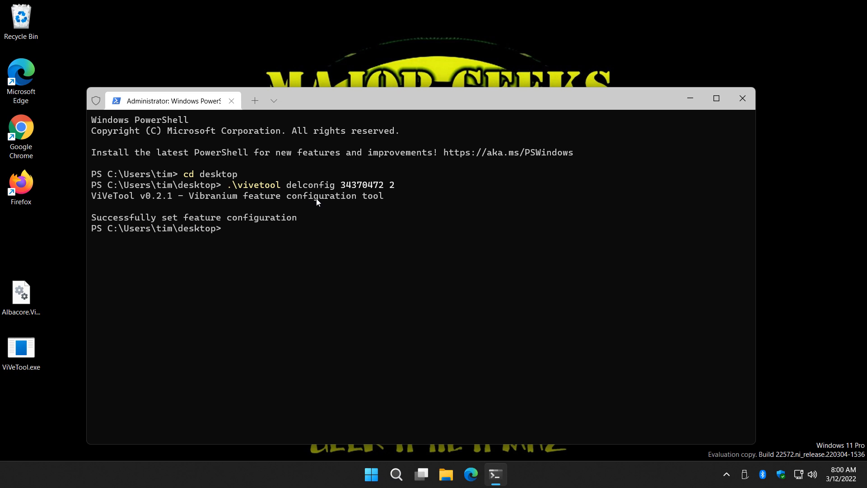
pyautogui.moveTo(229, 190)
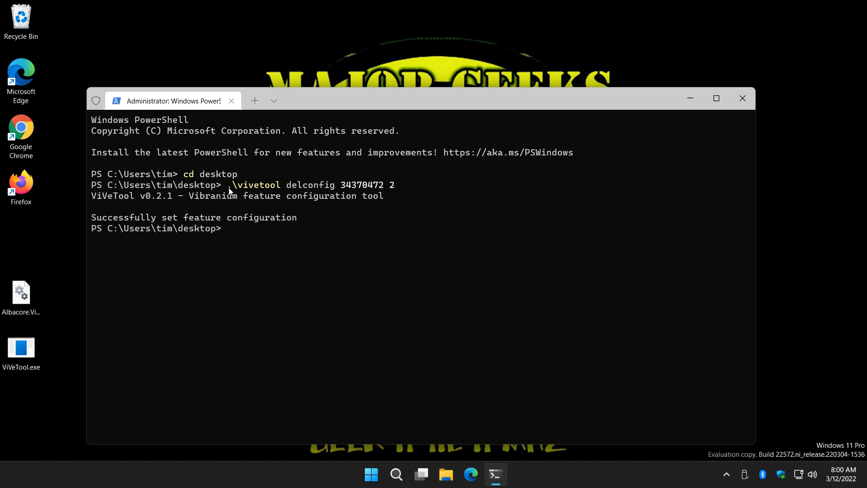
pyautogui.moveTo(371, 194)
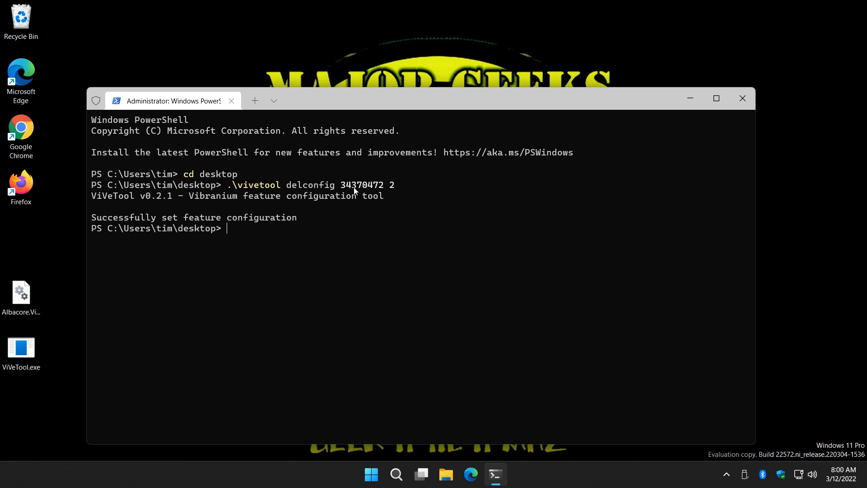
pyautogui.click(741, 97)
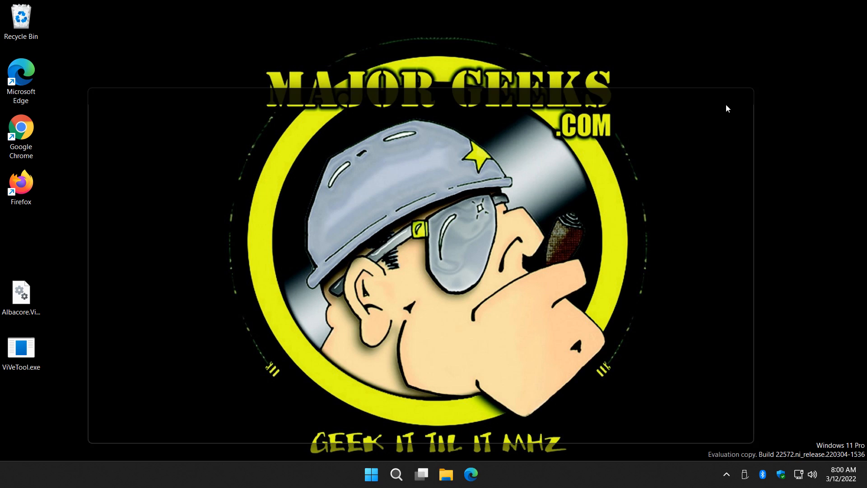
pyautogui.click(458, 474)
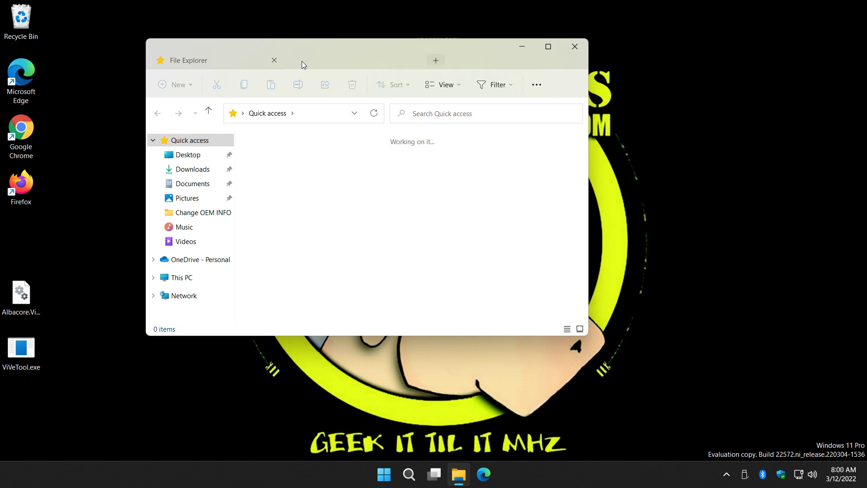
pyautogui.click(436, 61)
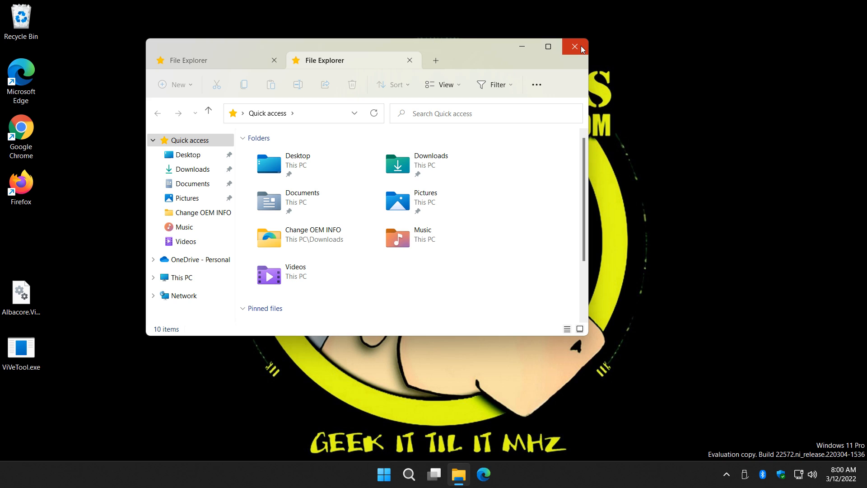
pyautogui.click(575, 46)
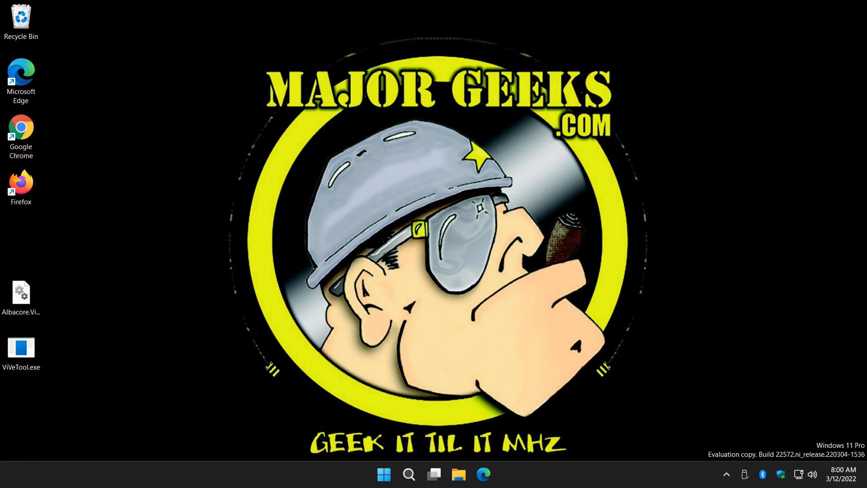
pyautogui.moveTo(293, 204)
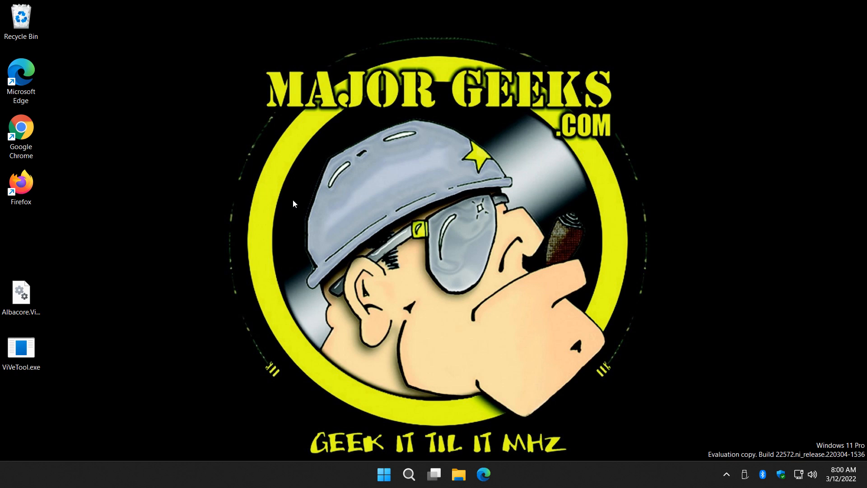
pyautogui.moveTo(279, 192)
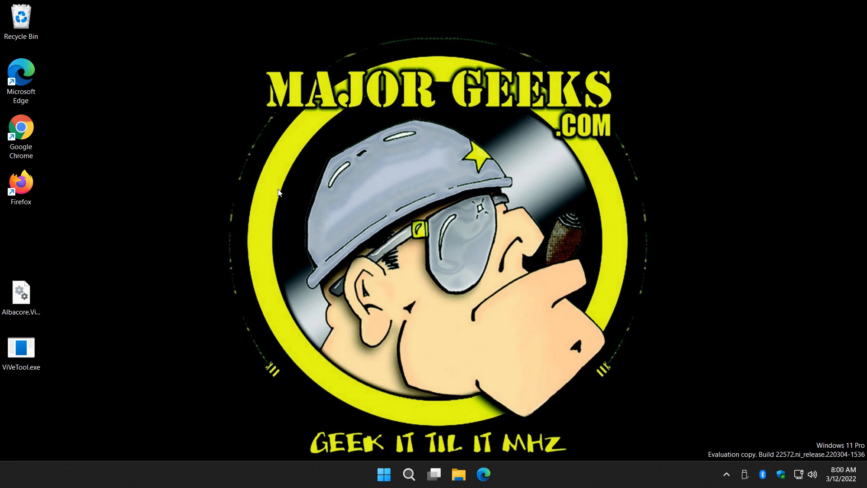
pyautogui.moveTo(310, 175)
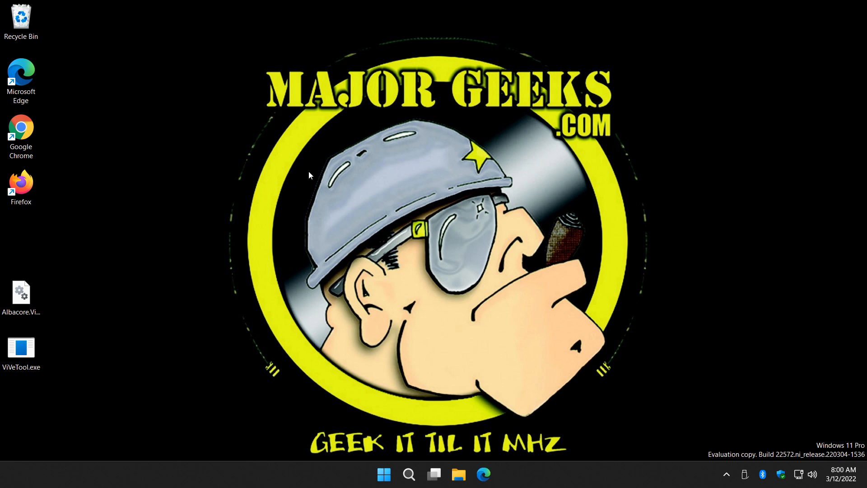
pyautogui.moveTo(267, 294)
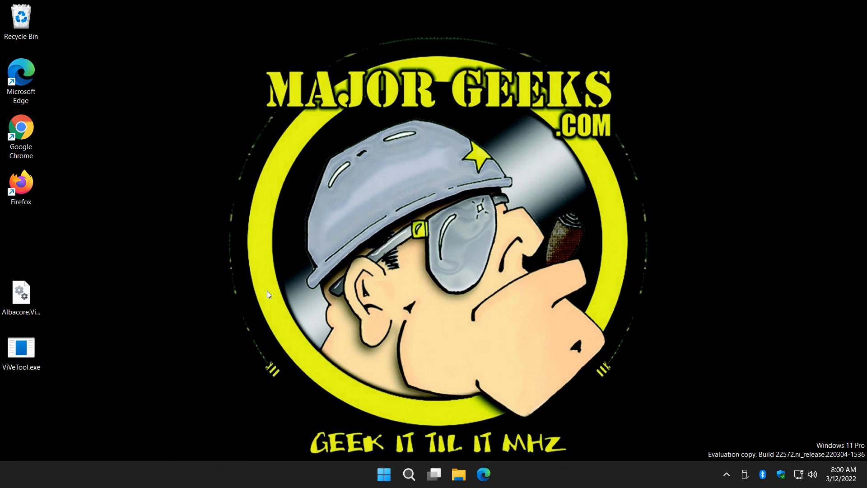
pyautogui.moveTo(242, 240)
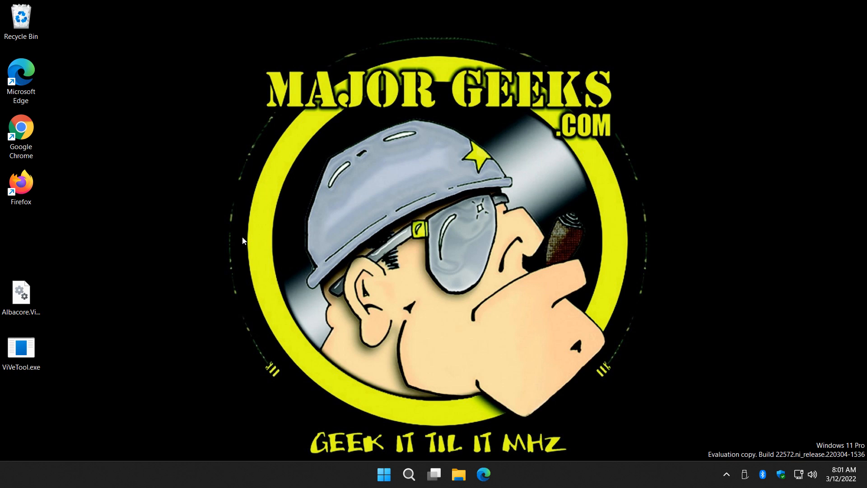